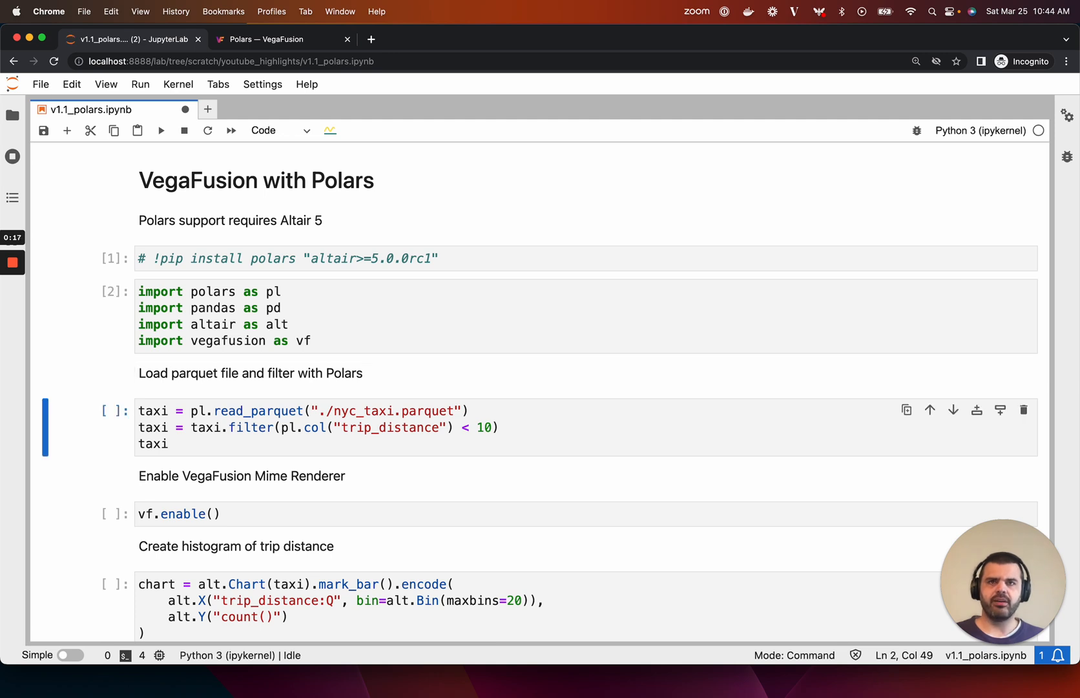
Scroll down through the parquet-loading cell and its filtered taxi table of about 10.67M rows.
{"action": "scroll", "scroll_direction": "down", "scroll_amount": 3}
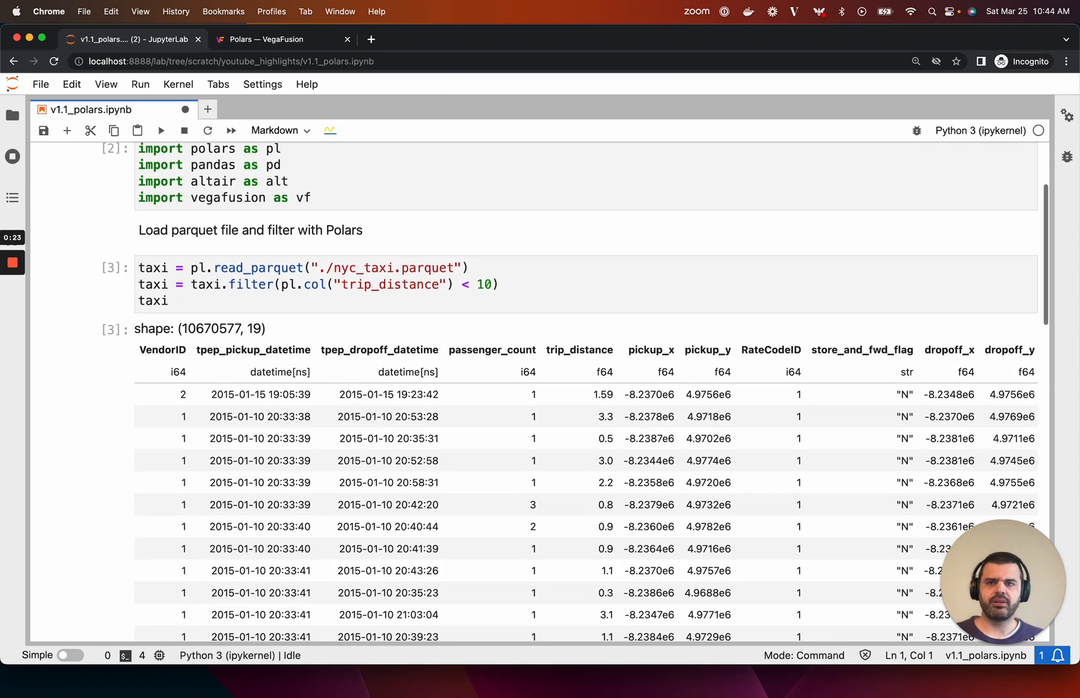
{"action": "scroll", "scroll_direction": "down", "scroll_amount": 3}
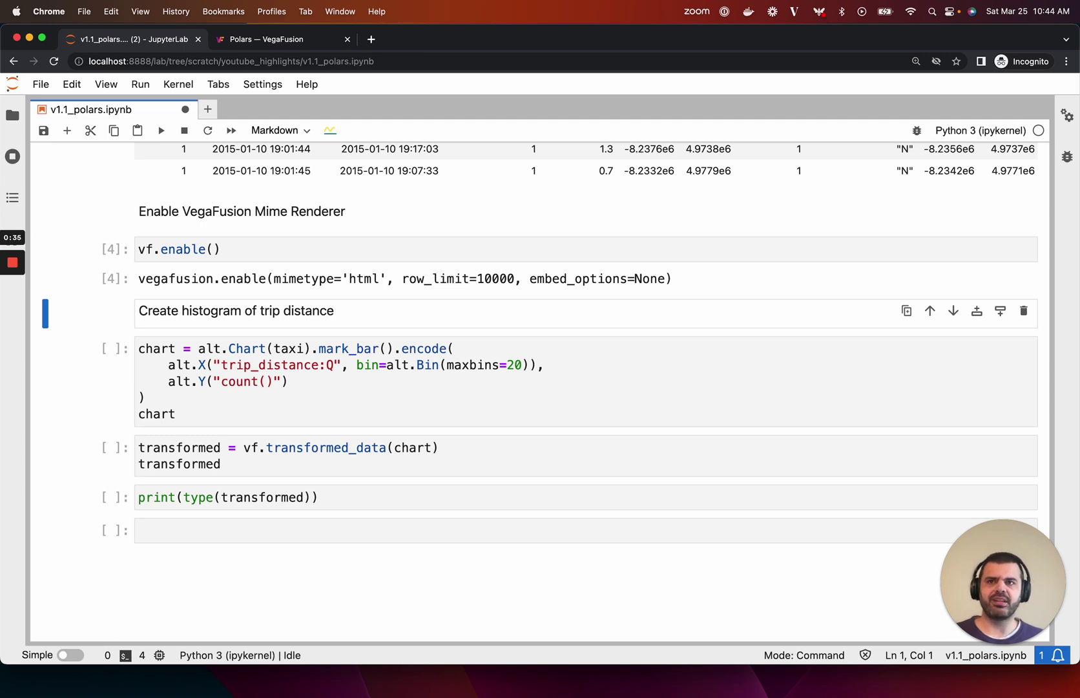
{"action": "mouse_move", "coordinate": [257, 322]}
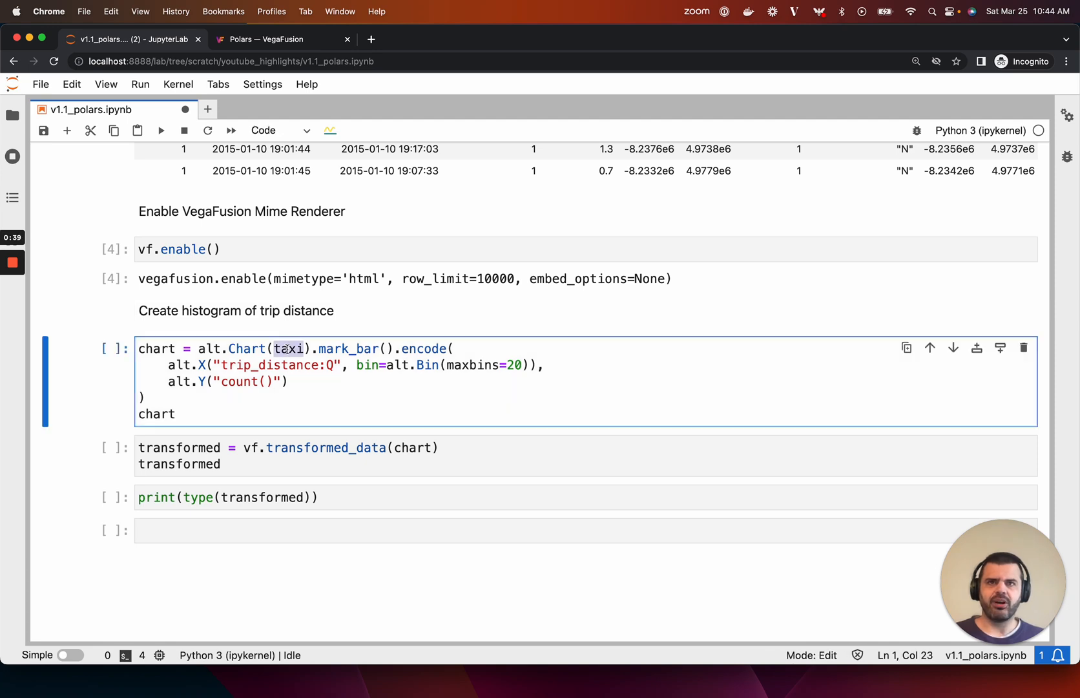
Run the alt.Chart cell to render the 20-bin trip-distance histogram and scroll to its output.
{"action": "key", "text": "shift+enter"}
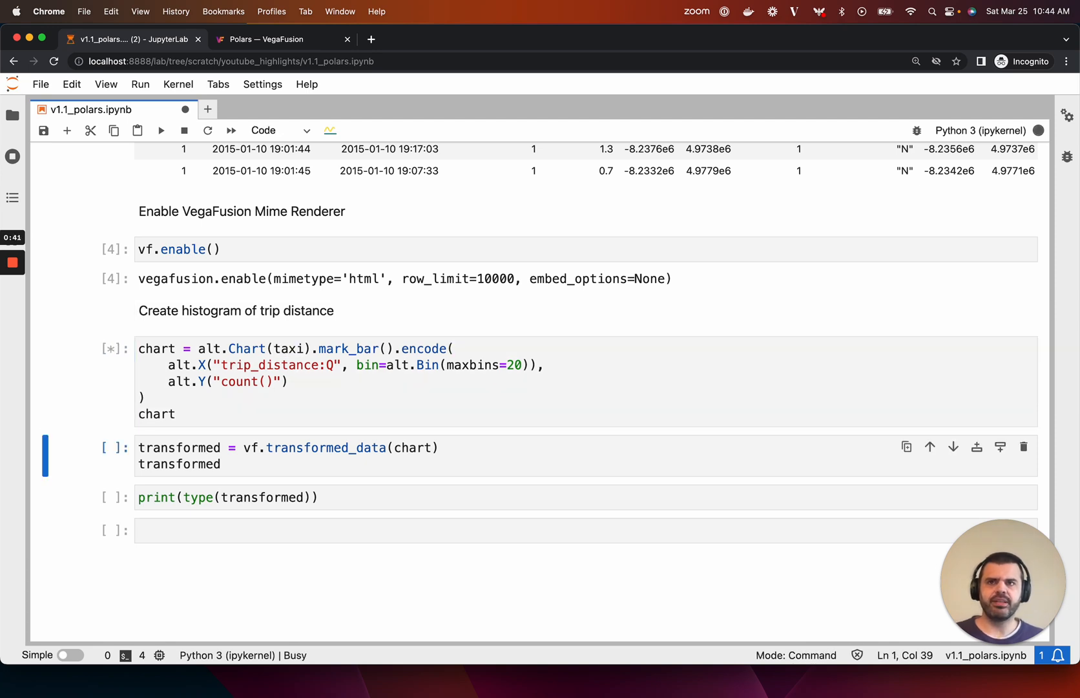
{"action": "scroll", "scroll_direction": "down", "scroll_amount": 3}
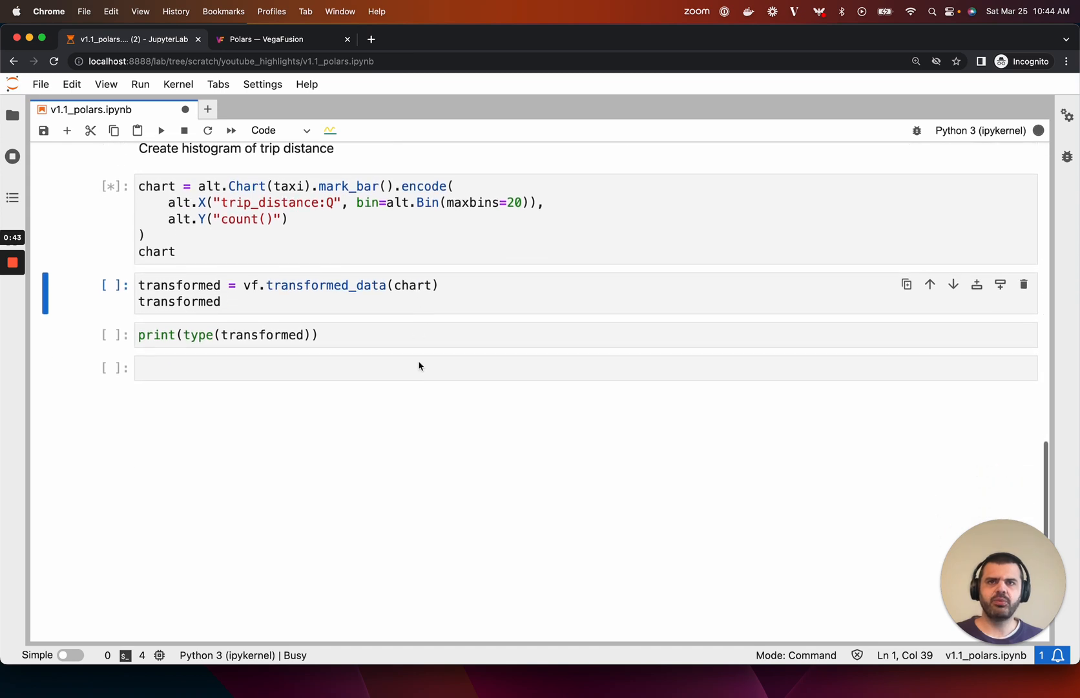
{"action": "left_click", "coordinate": [160, 130]}
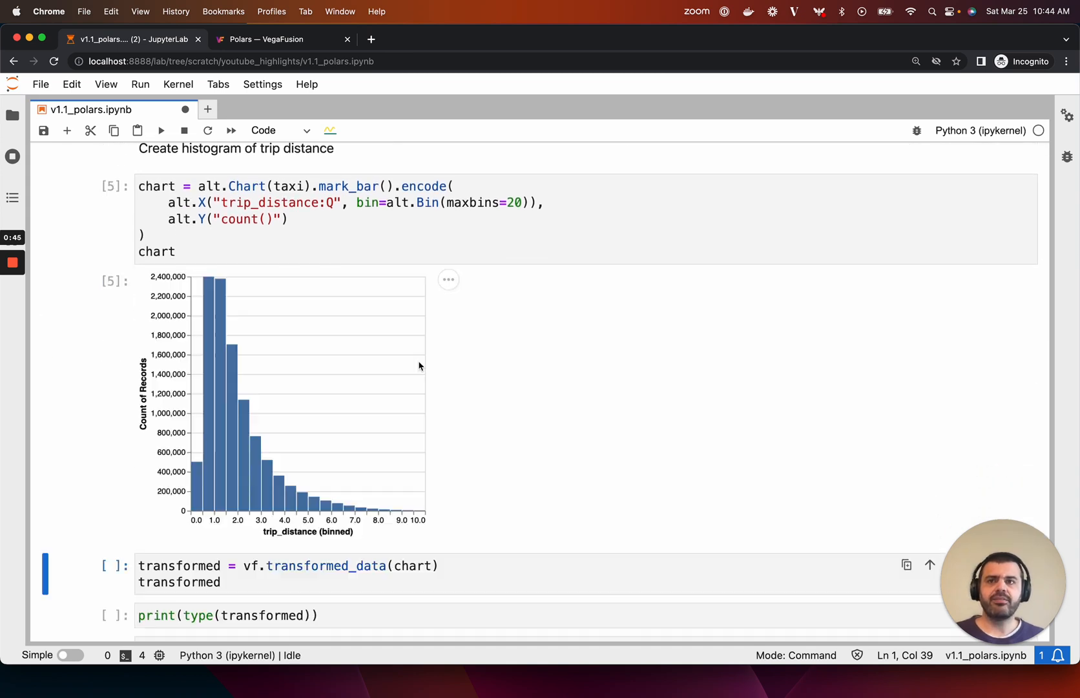
{"action": "scroll", "scroll_direction": "down", "scroll_amount": 3}
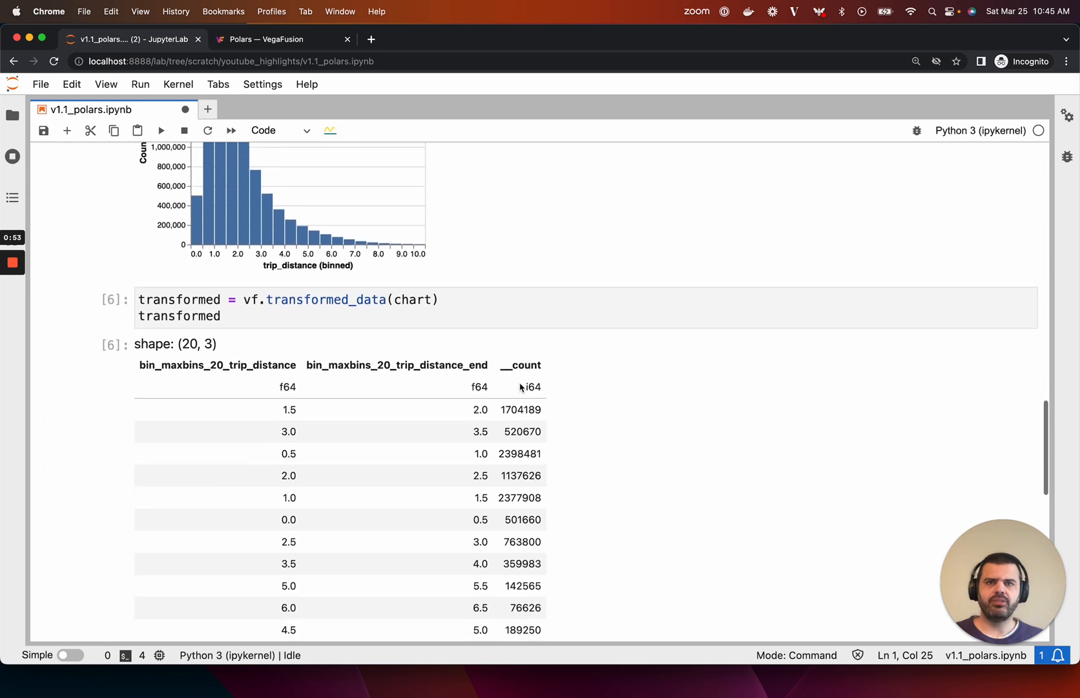
Scroll to the vf.transformed_data(chart) 20-row table and the print(type(transformed)) output.
{"action": "scroll", "scroll_direction": "down", "scroll_amount": 3}
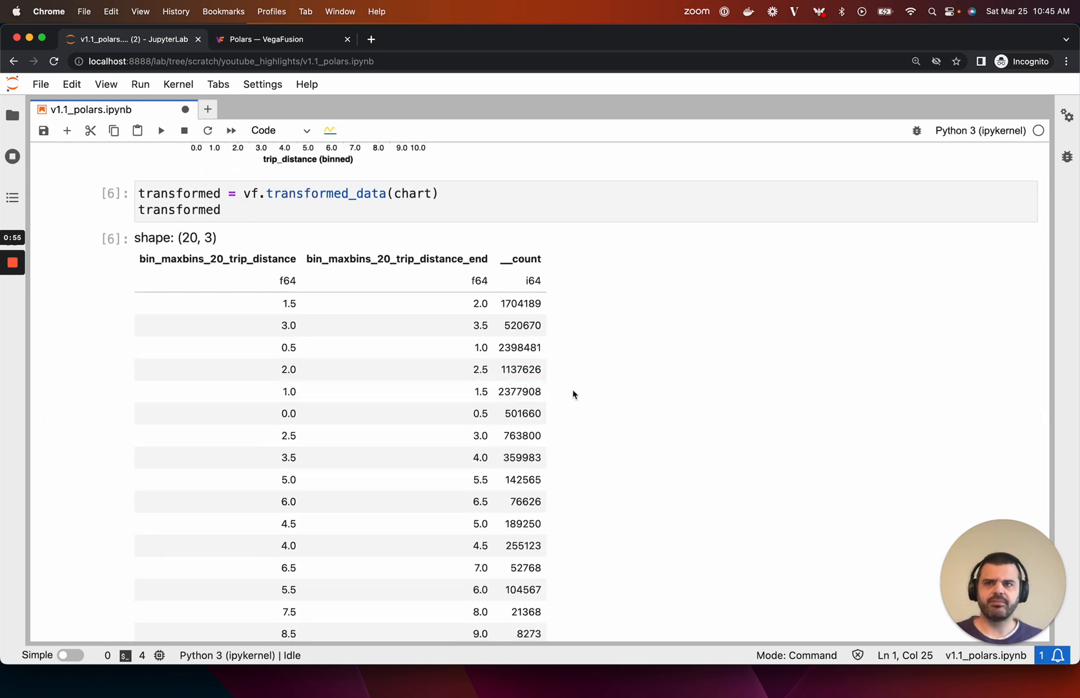
{"action": "scroll", "scroll_direction": "down", "scroll_amount": 3}
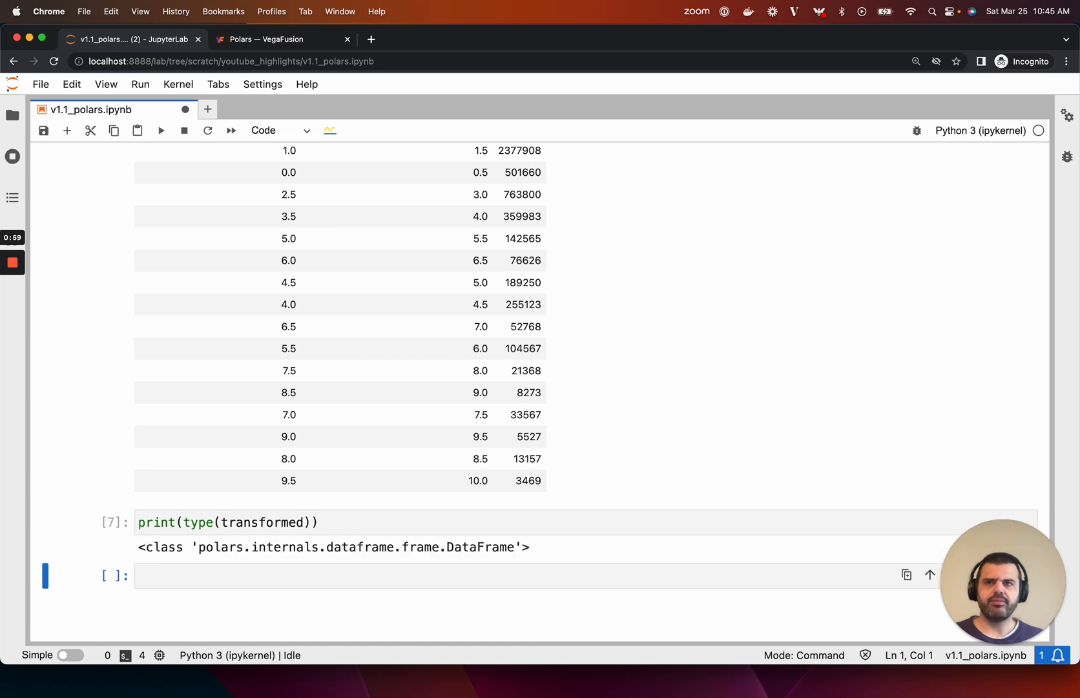
Scroll past the notebook end and switch to the 'Polars — VegaFusion' documentation tab.
{"action": "scroll", "scroll_direction": "down", "scroll_amount": 3}
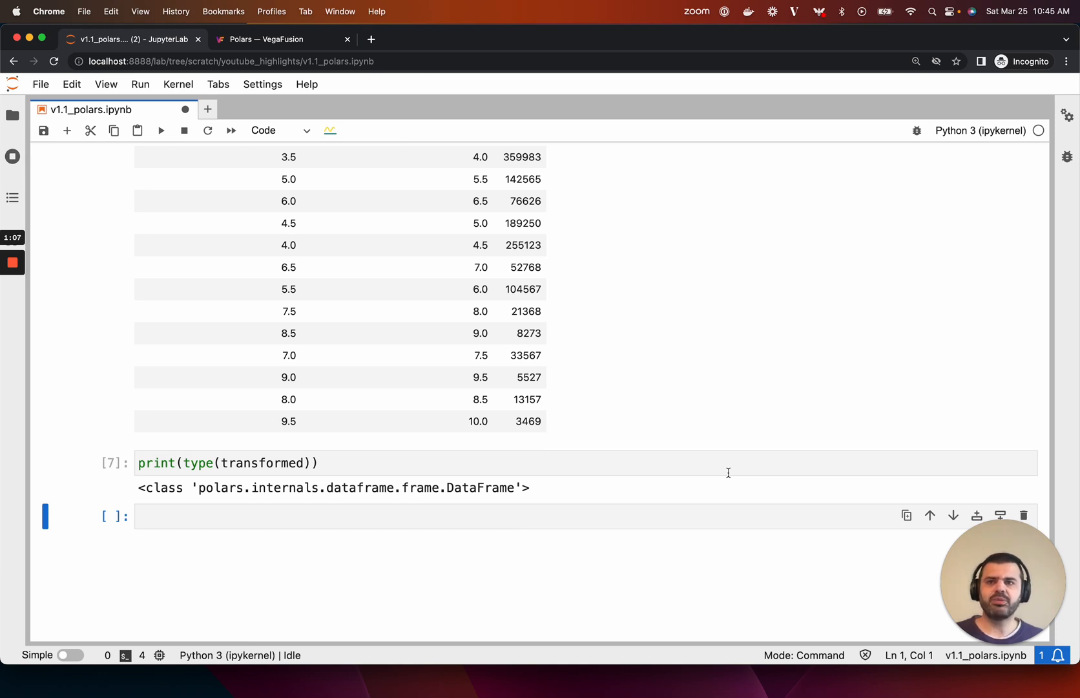
{"action": "mouse_move", "coordinate": [603, 201]}
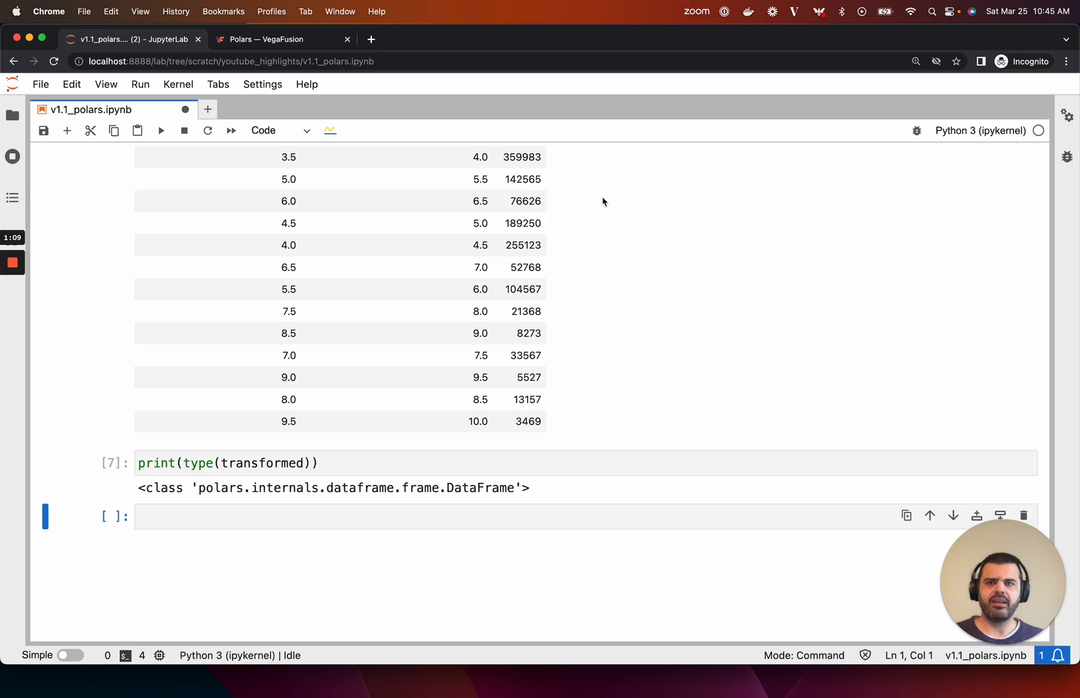
{"action": "left_click", "coordinate": [282, 38]}
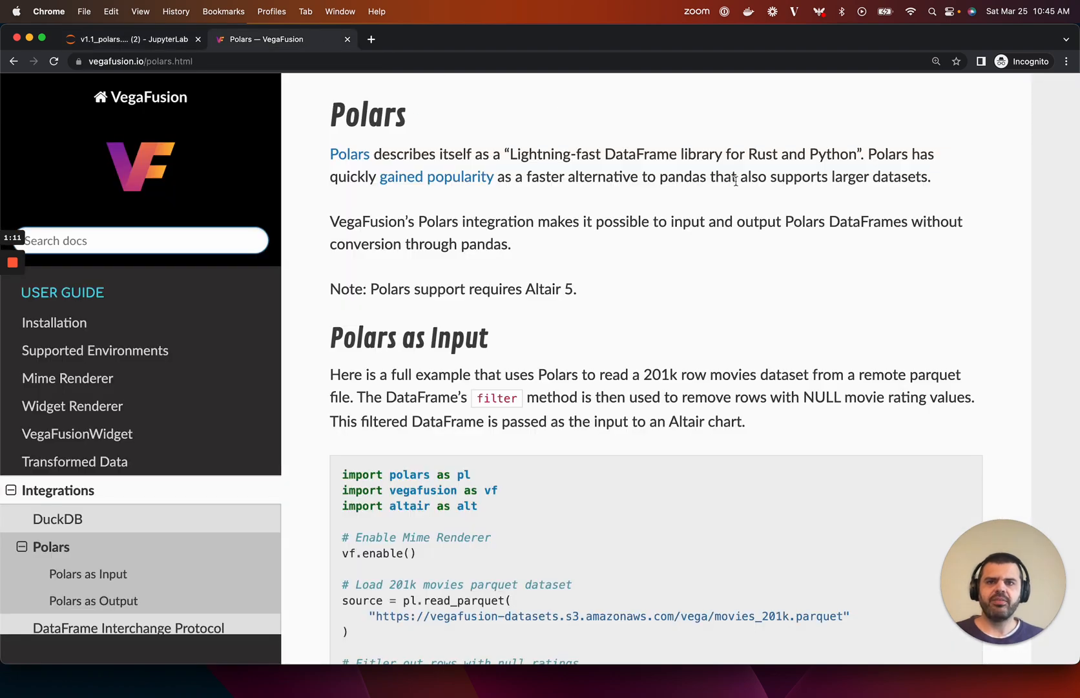
{"action": "mouse_move", "coordinate": [1022, 214]}
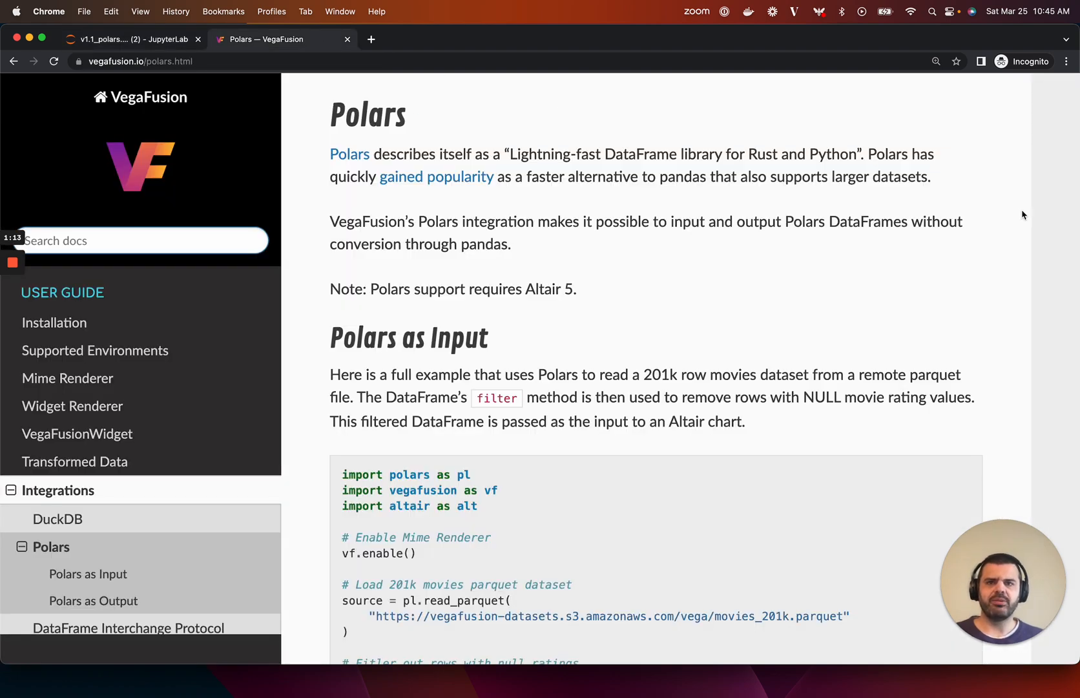